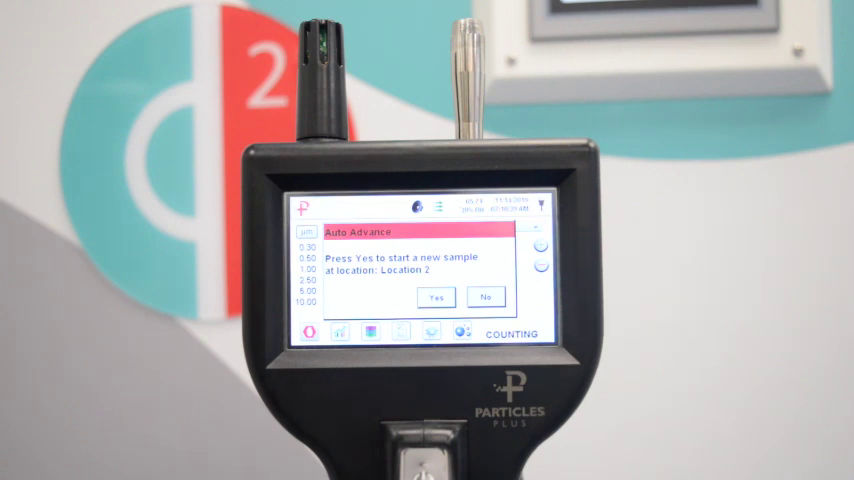
Confirm the Auto Advance prompt so a new sample starts at Location 2
{"action": "left_click", "coordinate": [434, 296]}
{"action": "type", "text": "cleanro"}
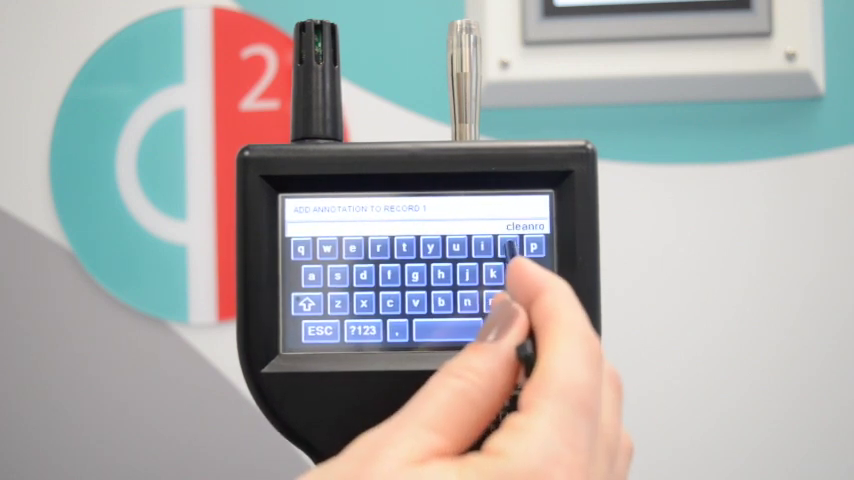
Enter the cleanroom room number as record 1's annotation and save it, returning to recorded data
{"action": "left_click", "coordinate": [366, 332]}
{"action": "type", "text": "om 2"}
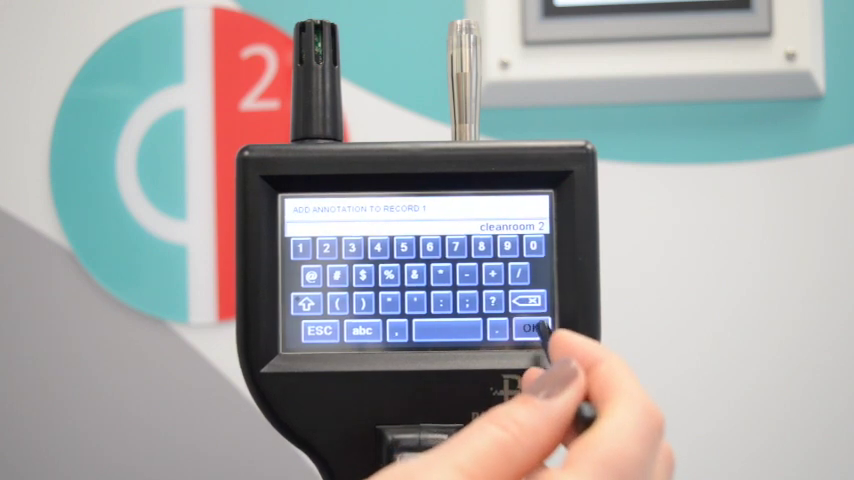
{"action": "left_click", "coordinate": [532, 330]}
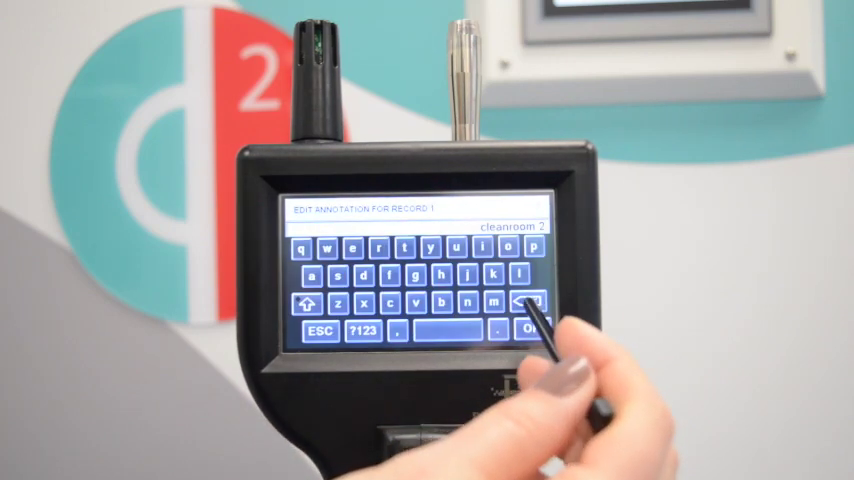
{"action": "left_click", "coordinate": [524, 304]}
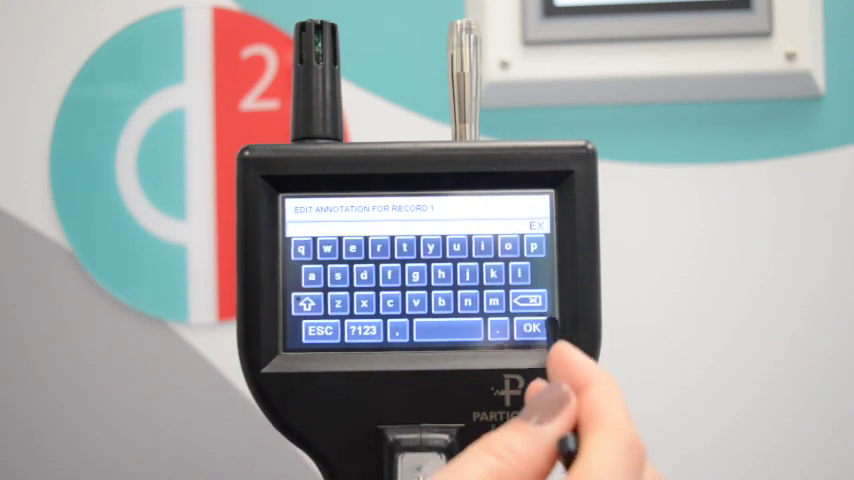
{"action": "left_click", "coordinate": [530, 328]}
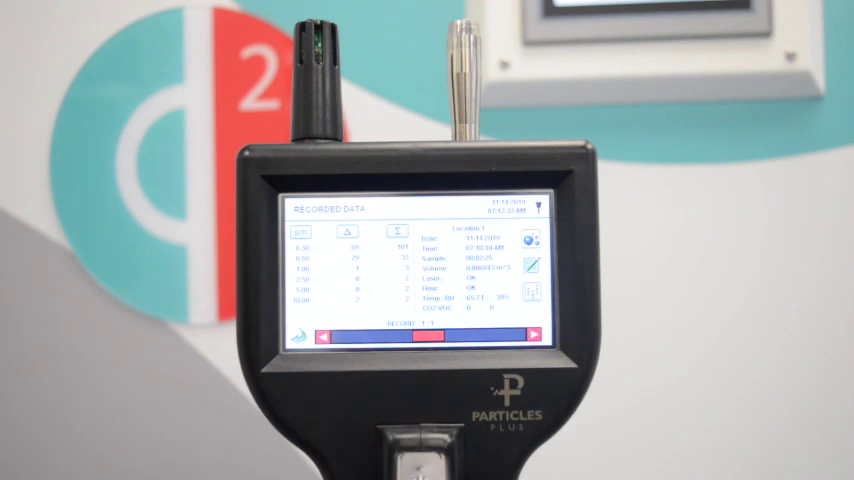